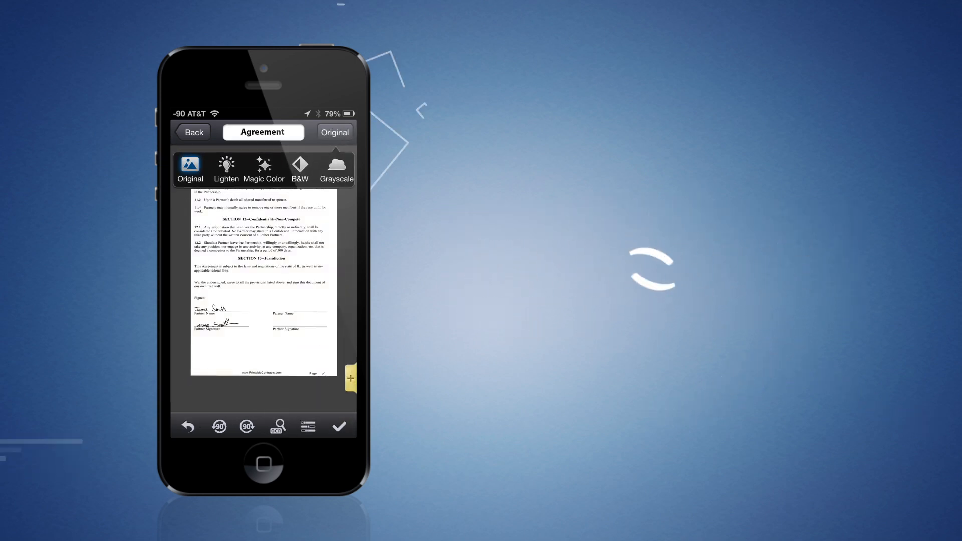
Apply an enhancement mode to the scanned Agreement page
{"action": "left_click", "coordinate": [336, 169]}
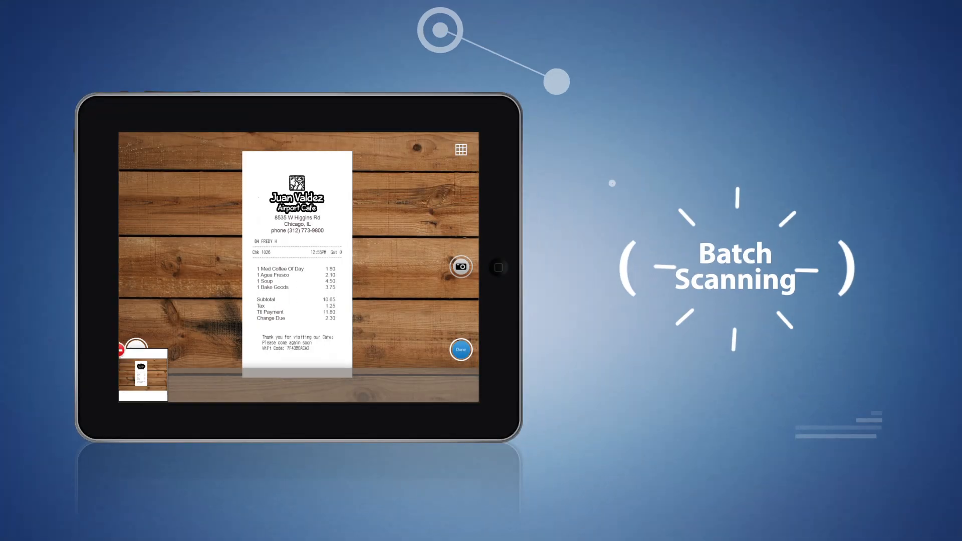
Capture the Juan Valdez Airport Cafe receipt into a new one-page document and share it
{"action": "left_click", "coordinate": [460, 349]}
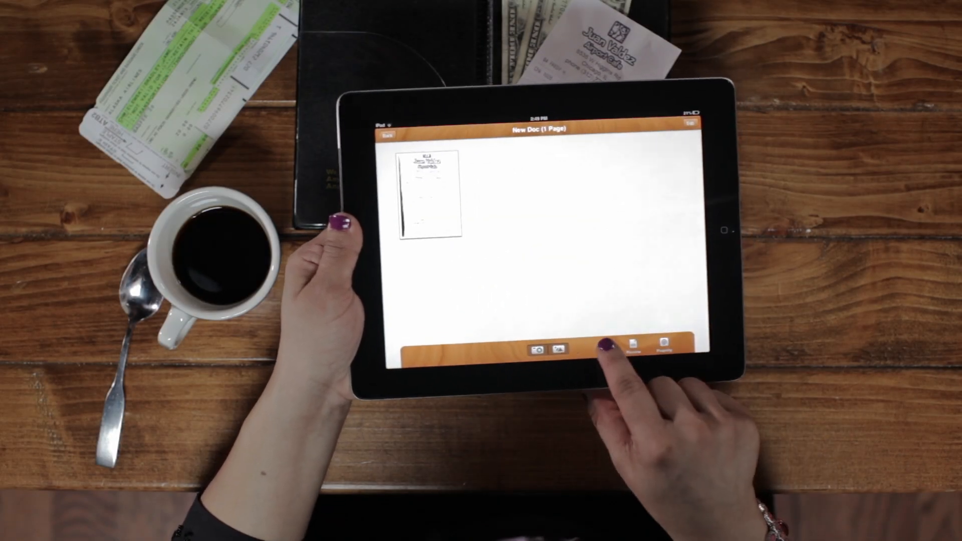
{"action": "left_click", "coordinate": [610, 346]}
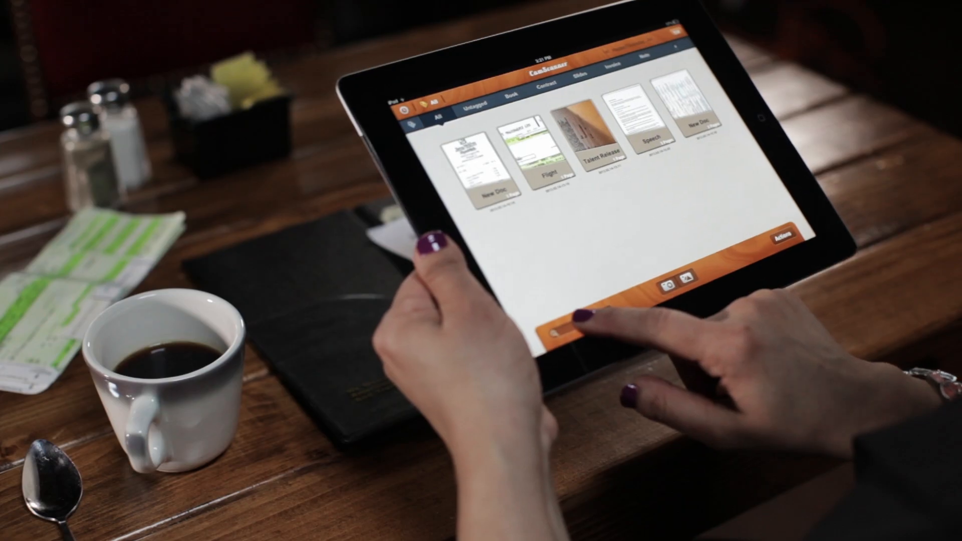
Start a search of the document library containing Flight, Talent Release and Speech scans
{"action": "left_click", "coordinate": [564, 333]}
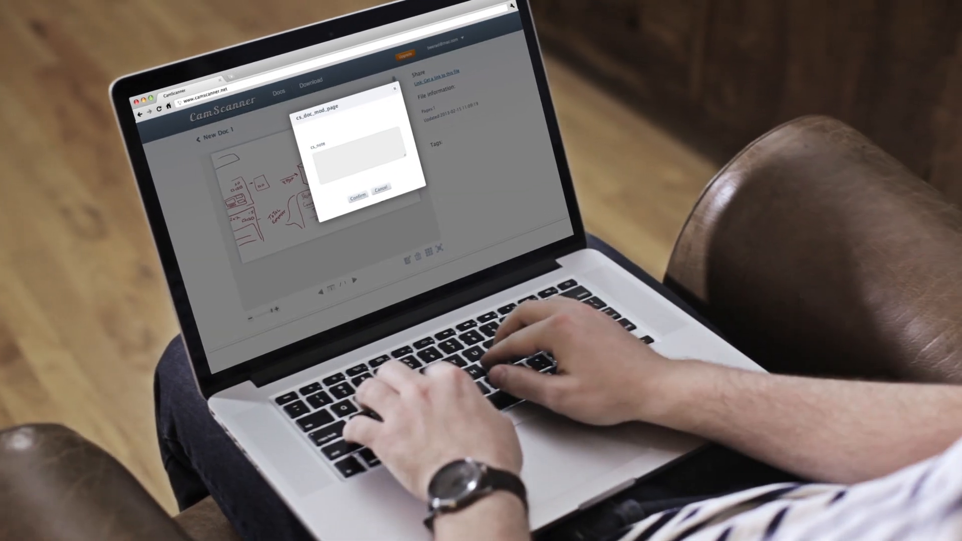
Add the note 'I'll be sure to check the wid' to the sketch page and confirm it
{"action": "type", "text": "I'll be sure to check the wid"}
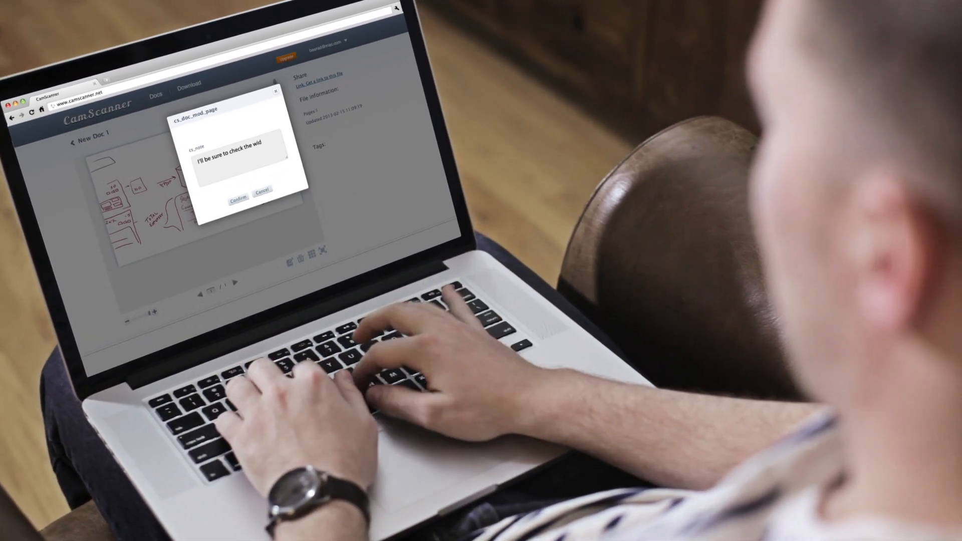
{"action": "left_click", "coordinate": [239, 198]}
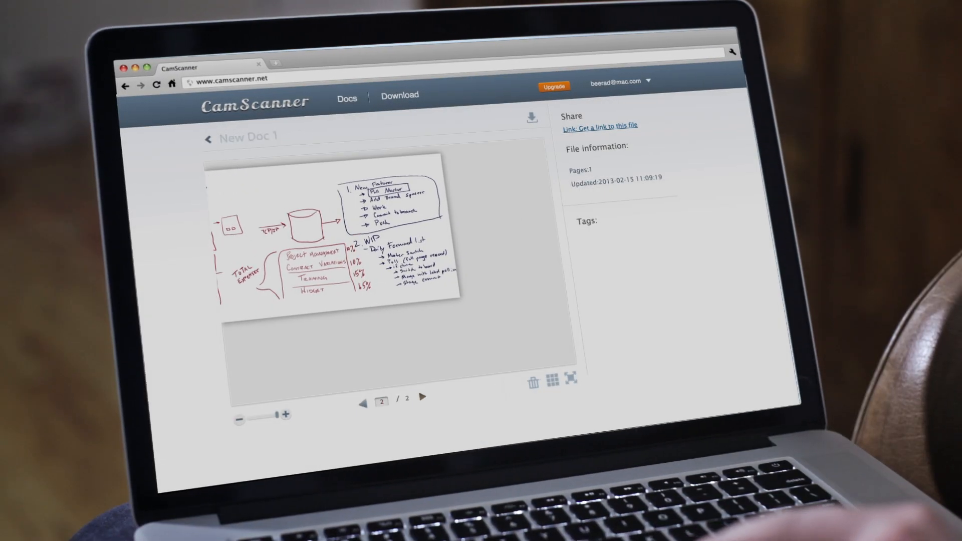